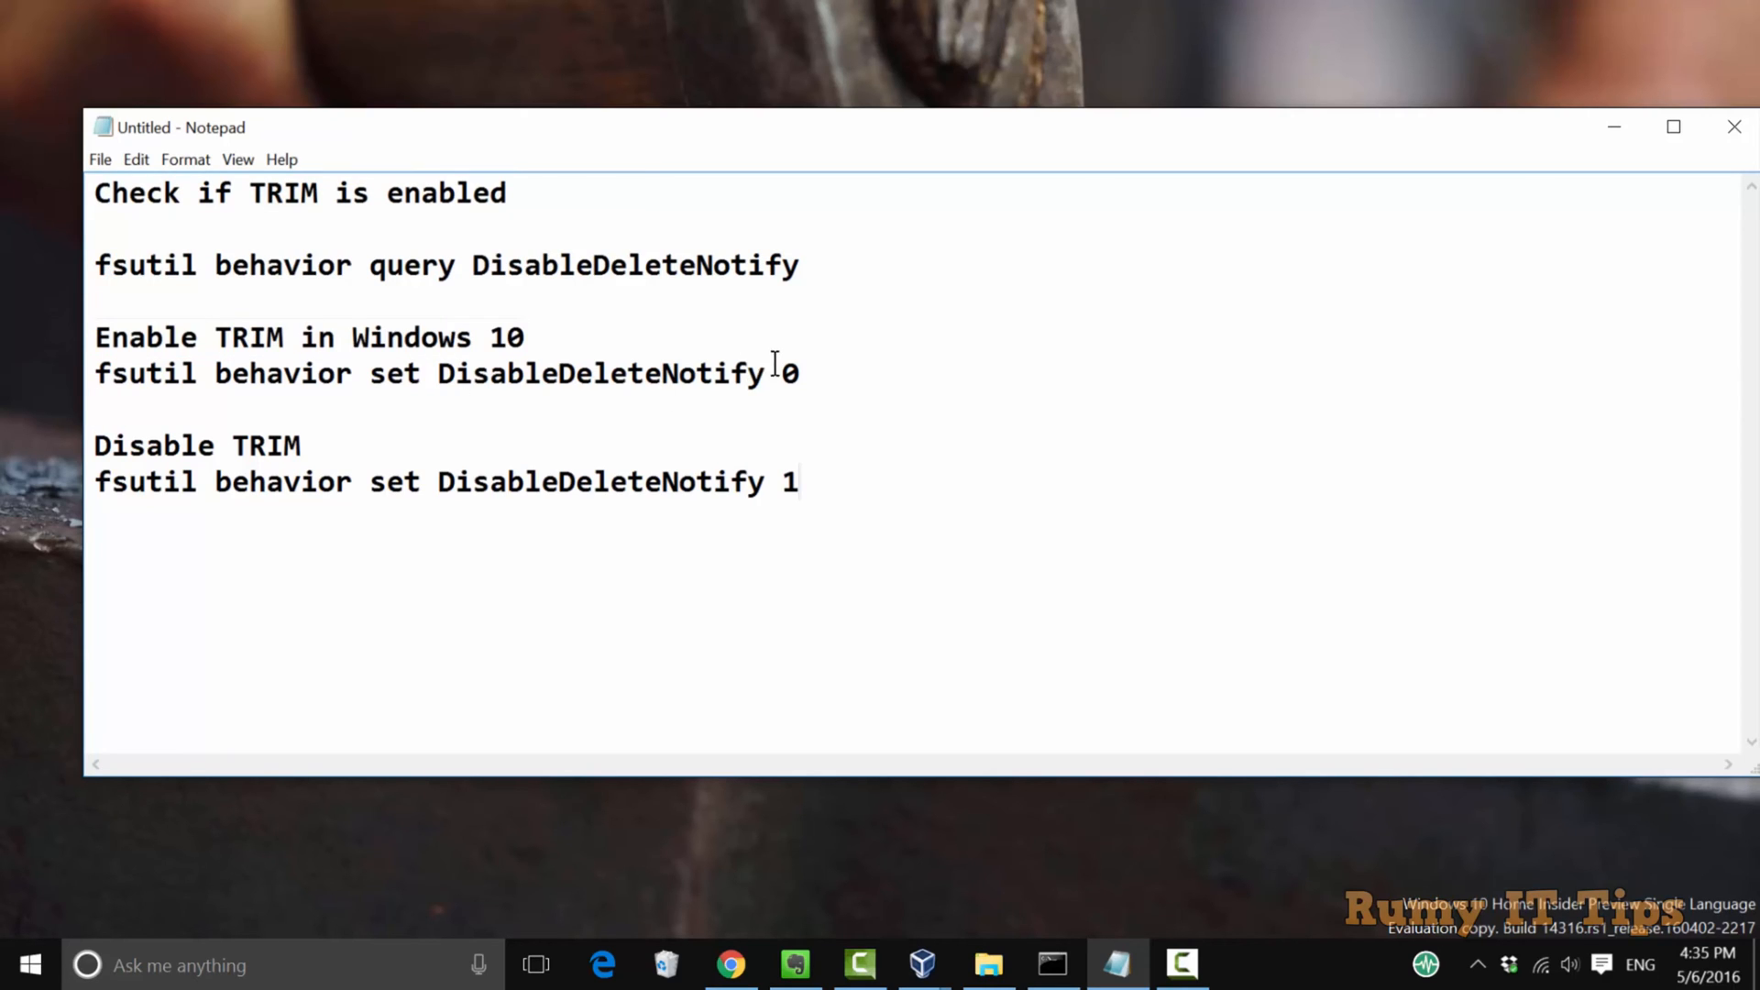
Minimize the Notepad TRIM notes so the bare desktop is showing.
double_click(196, 446)
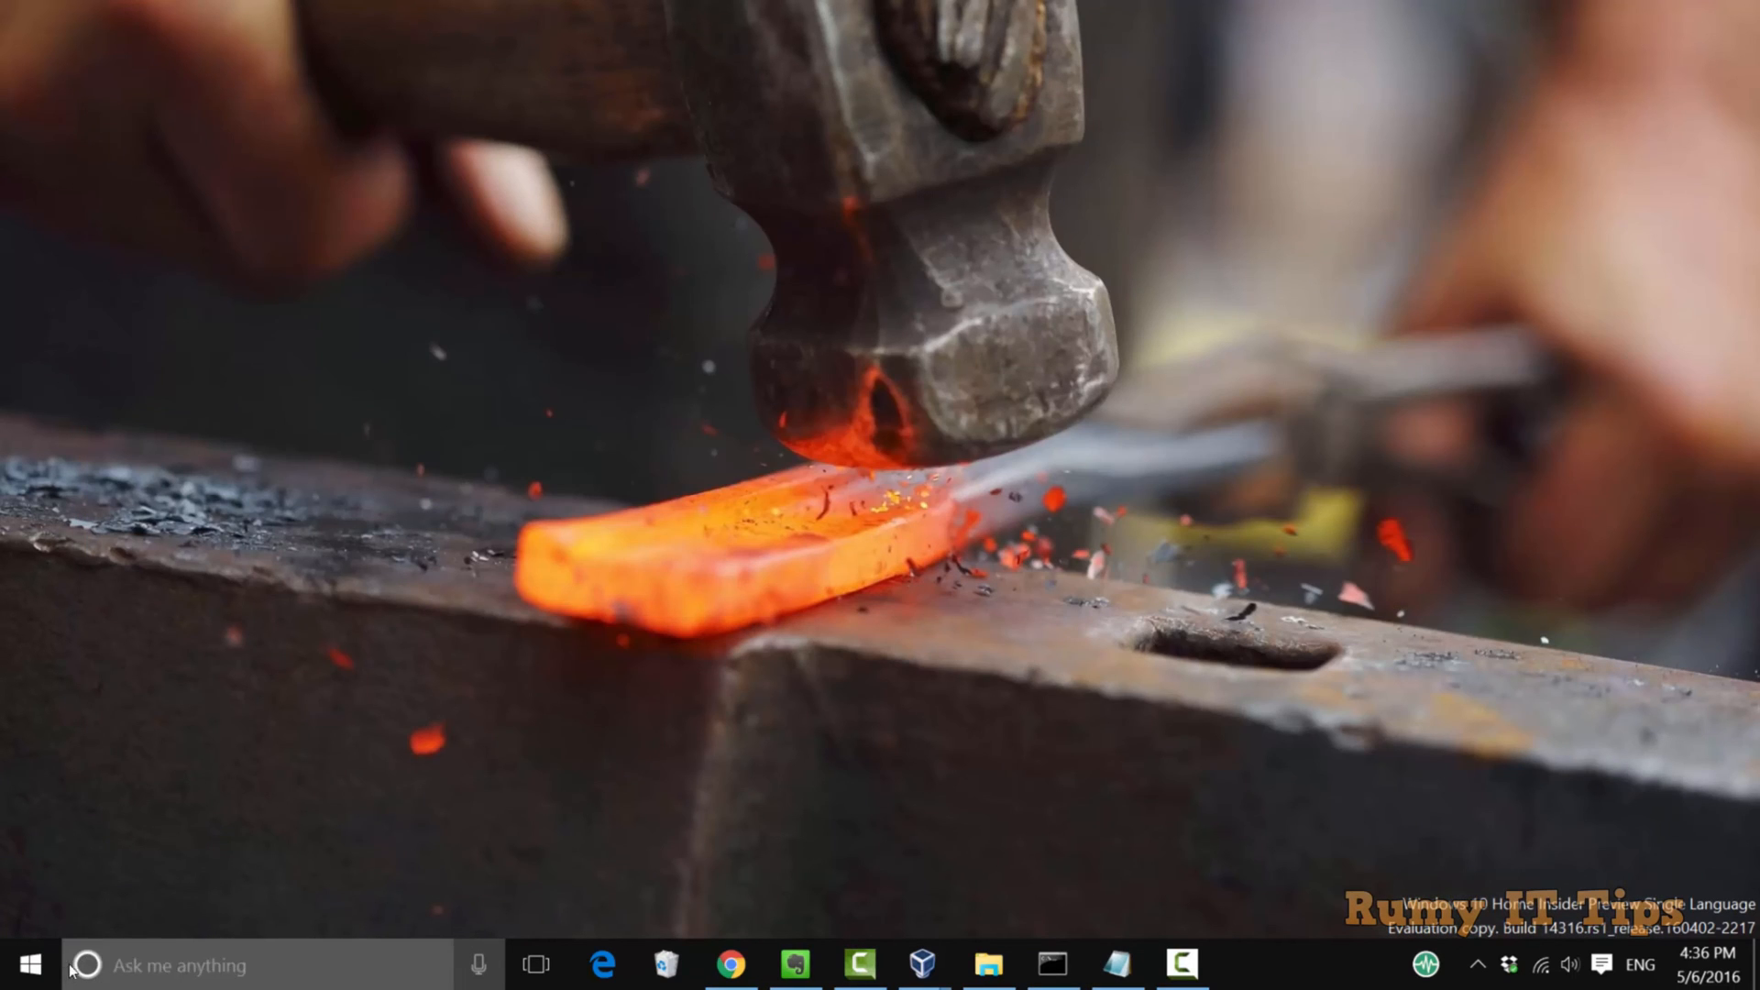
From the Start menu, launch an admin prompt and run fsutil behavior query DisableDeleteNotify.
right_click(28, 964)
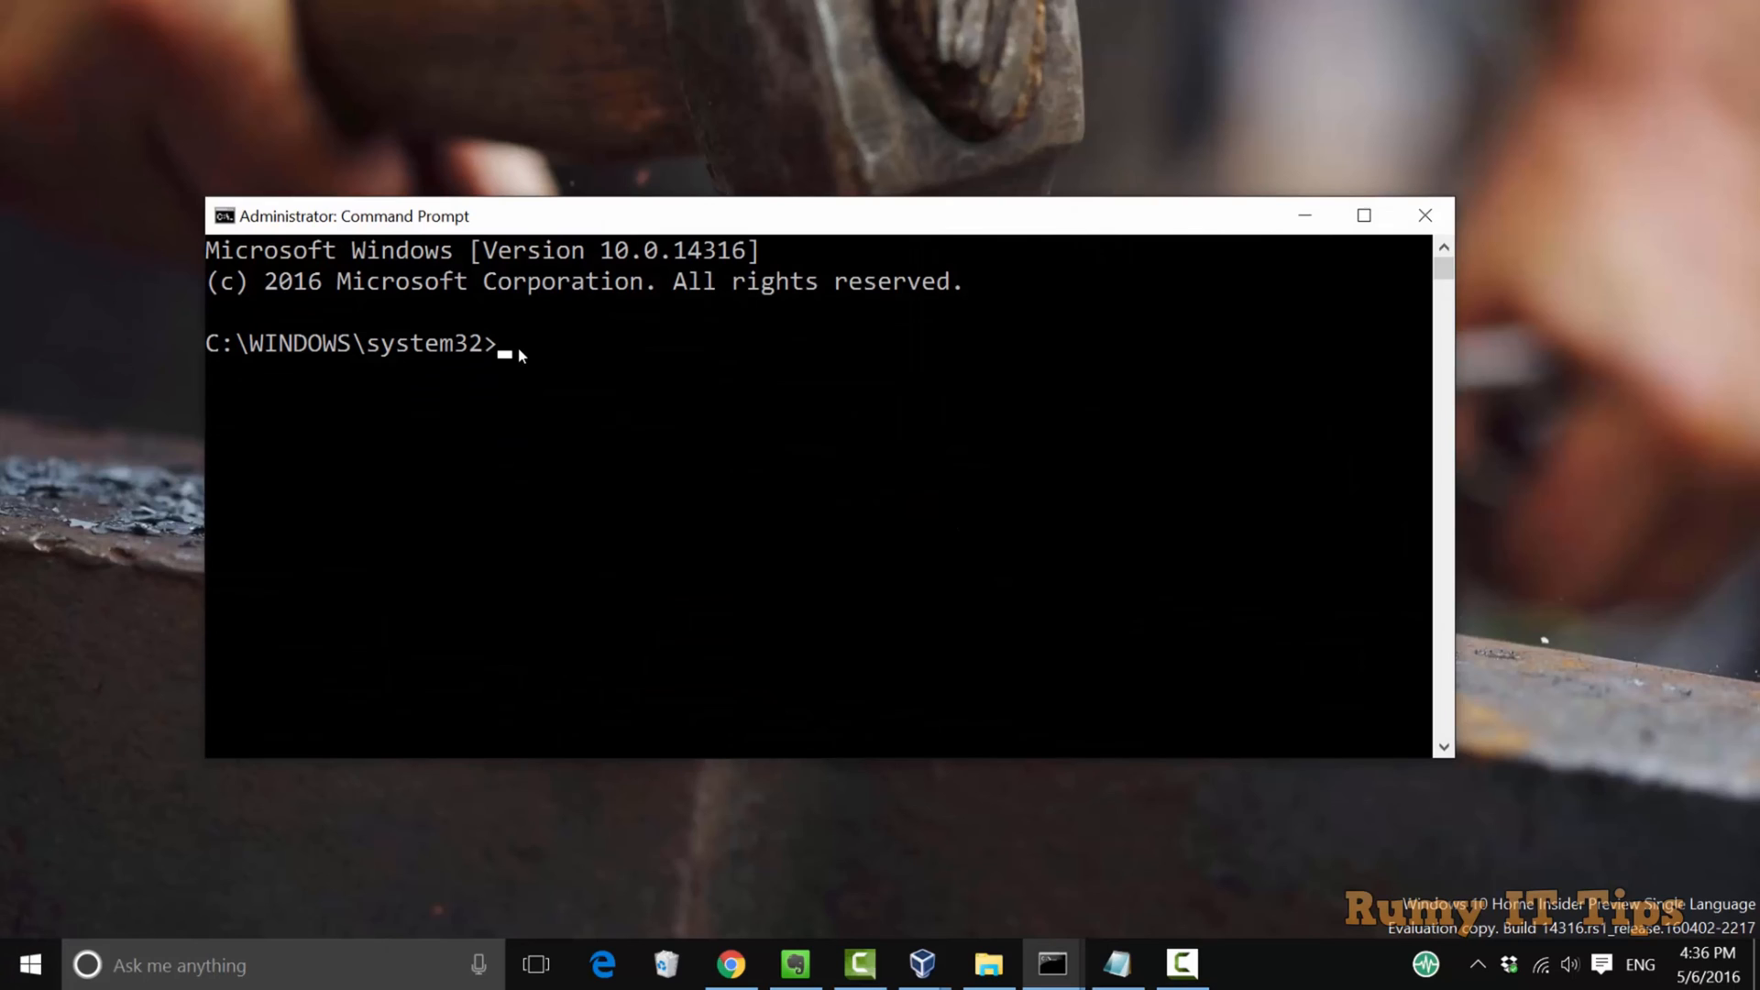
text(fsutil behavior query DisableDeleteNotify)
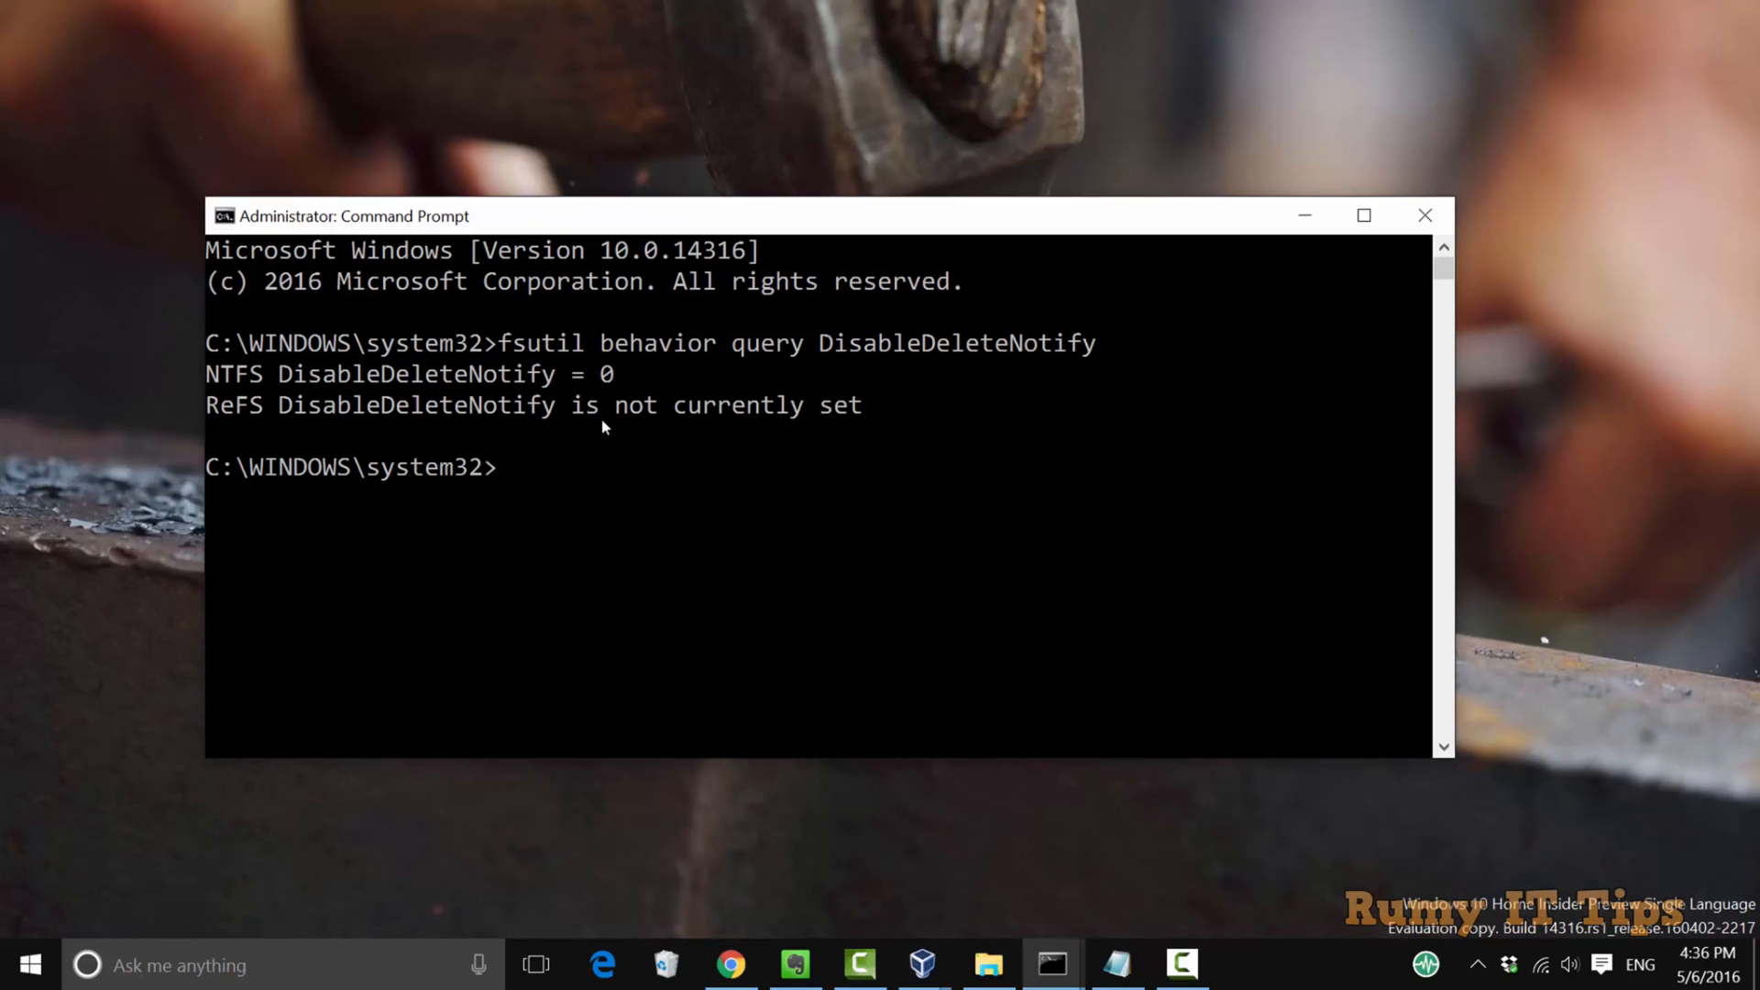
mouse_move(615, 379)
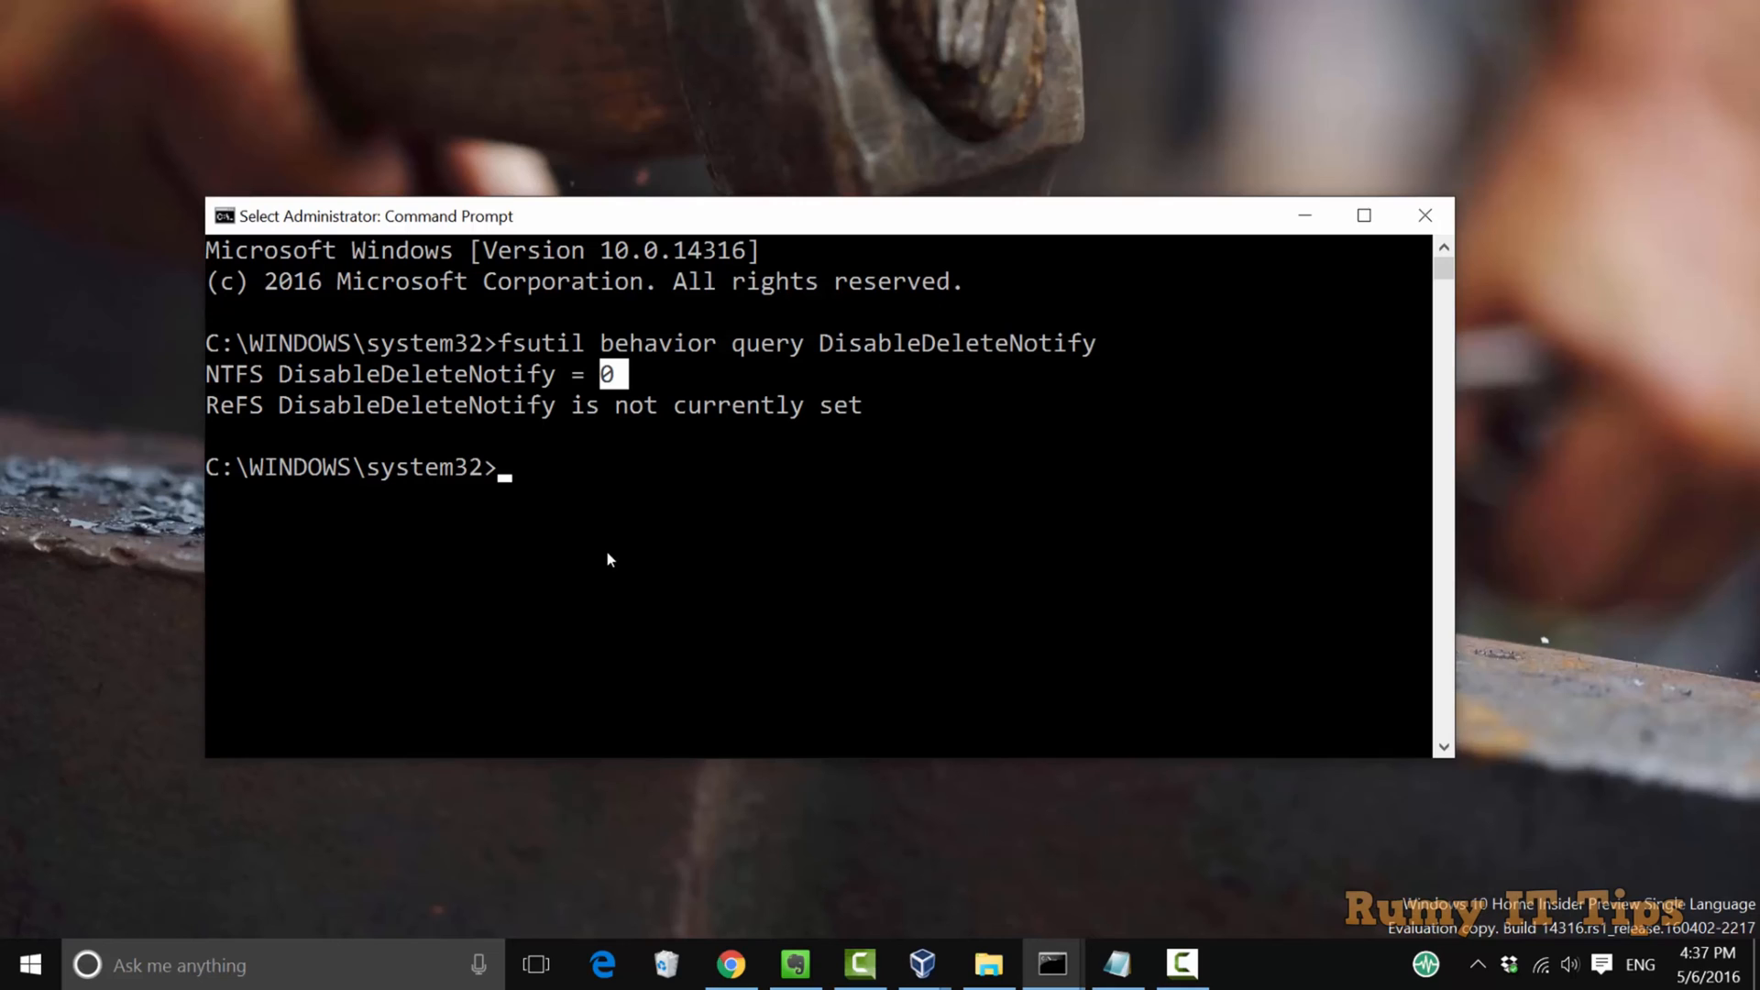
mouse_move(819, 643)
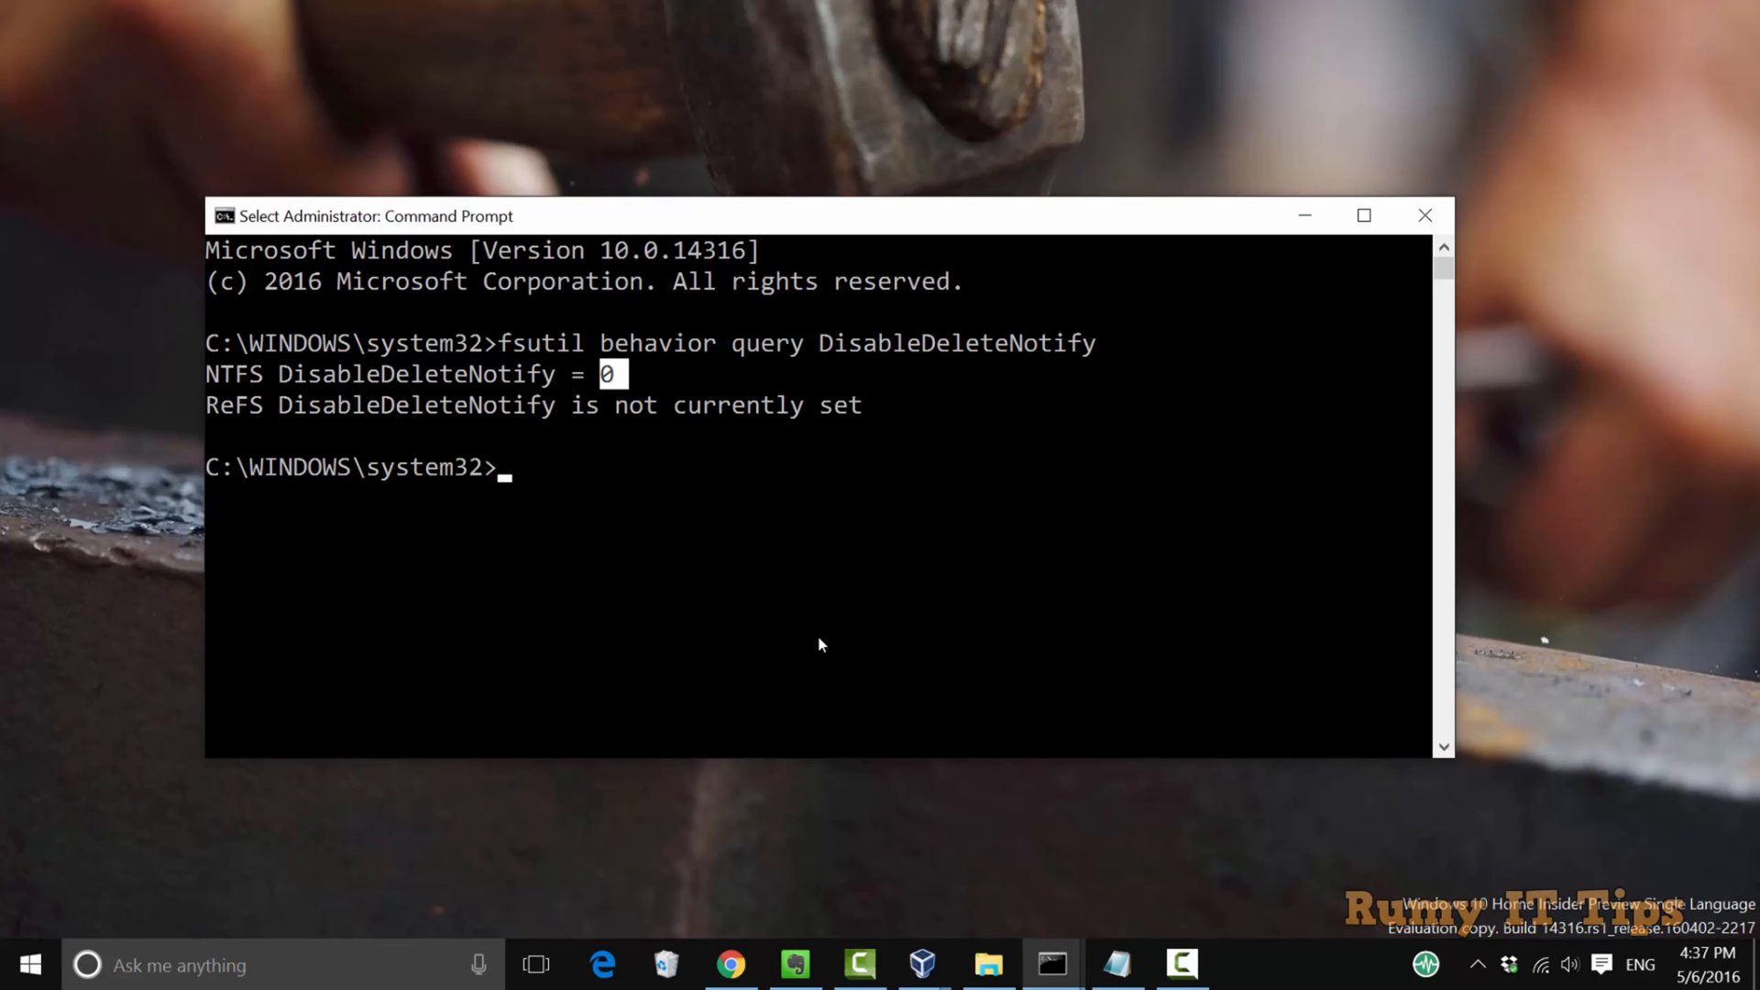
Restore the Notepad notes below the prompt and highlight the enable (0) and disable (1) command lines.
click(1116, 964)
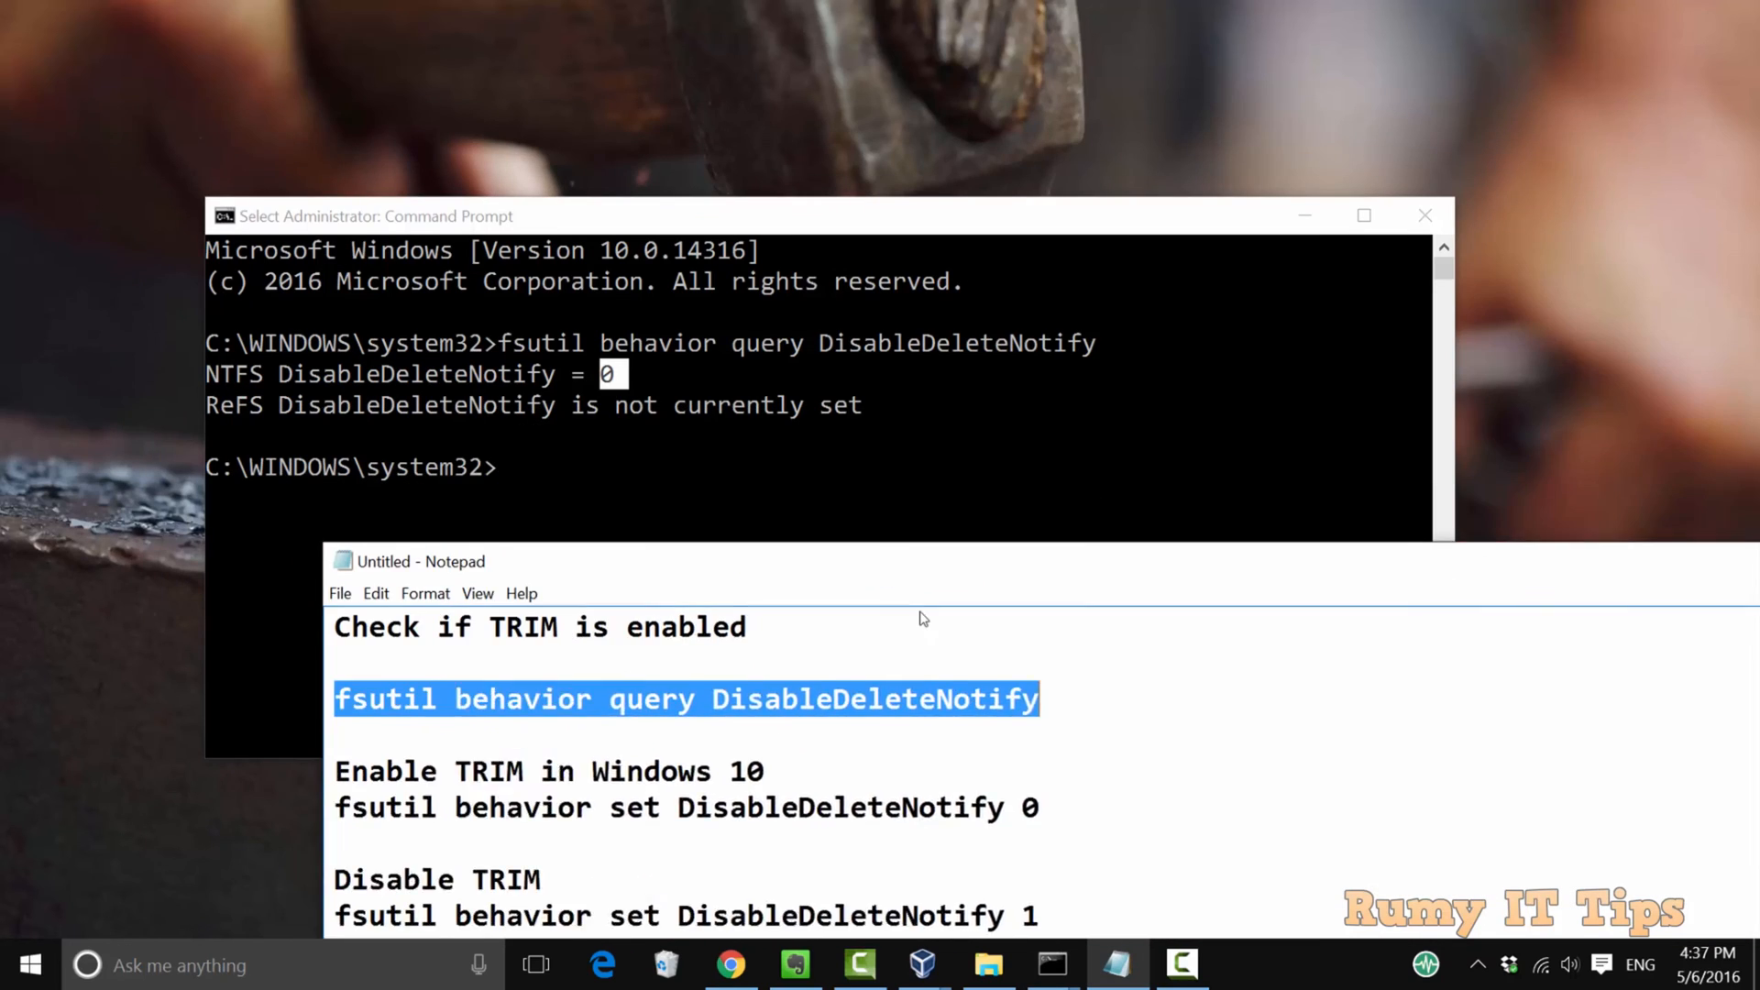
drag(420, 561, 383, 455)
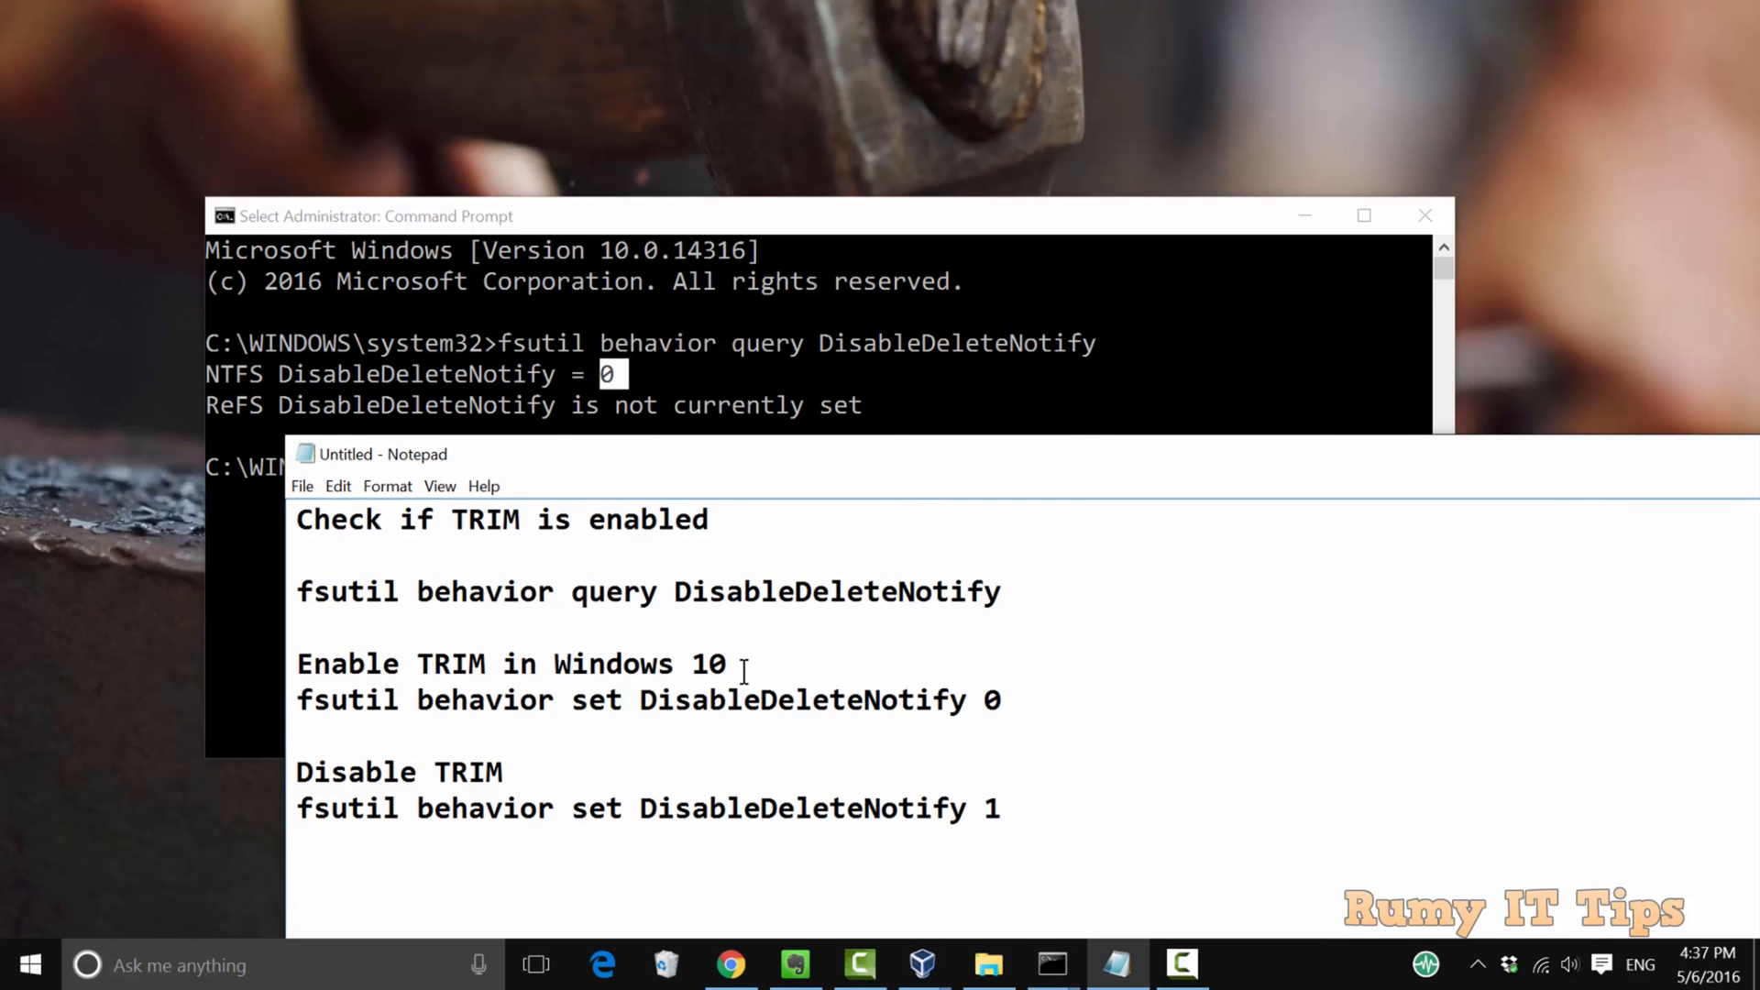
click(1479, 964)
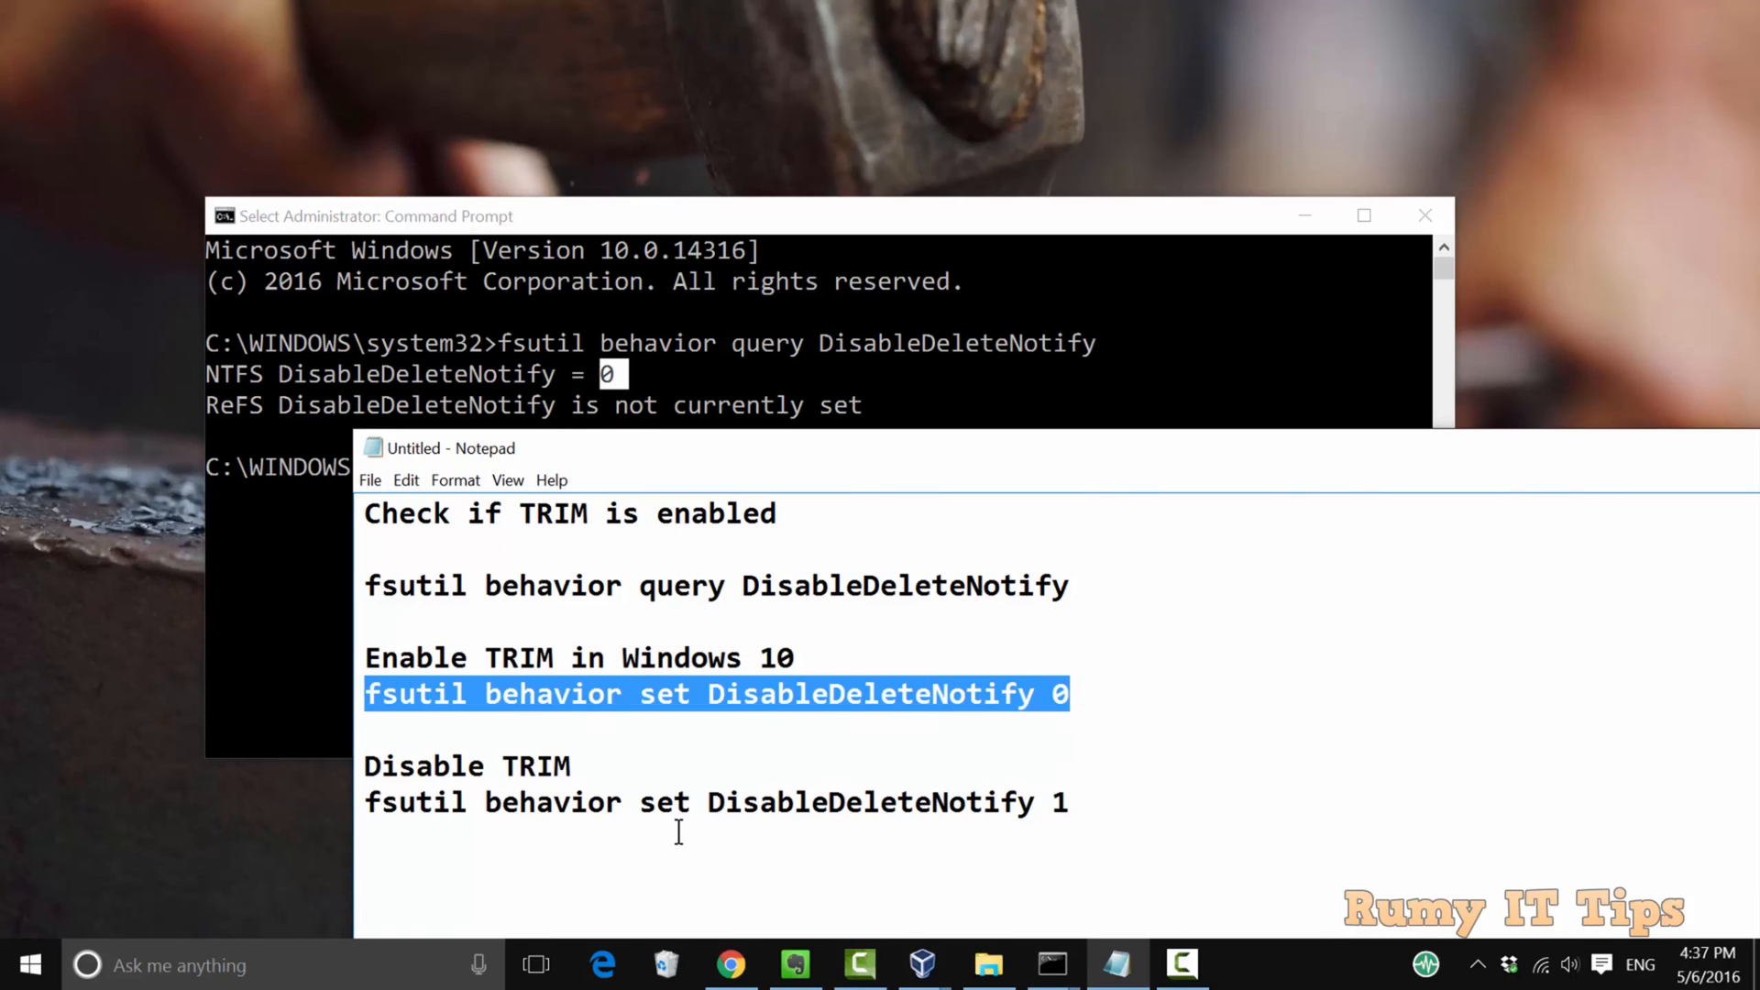
drag(433, 767, 1067, 803)
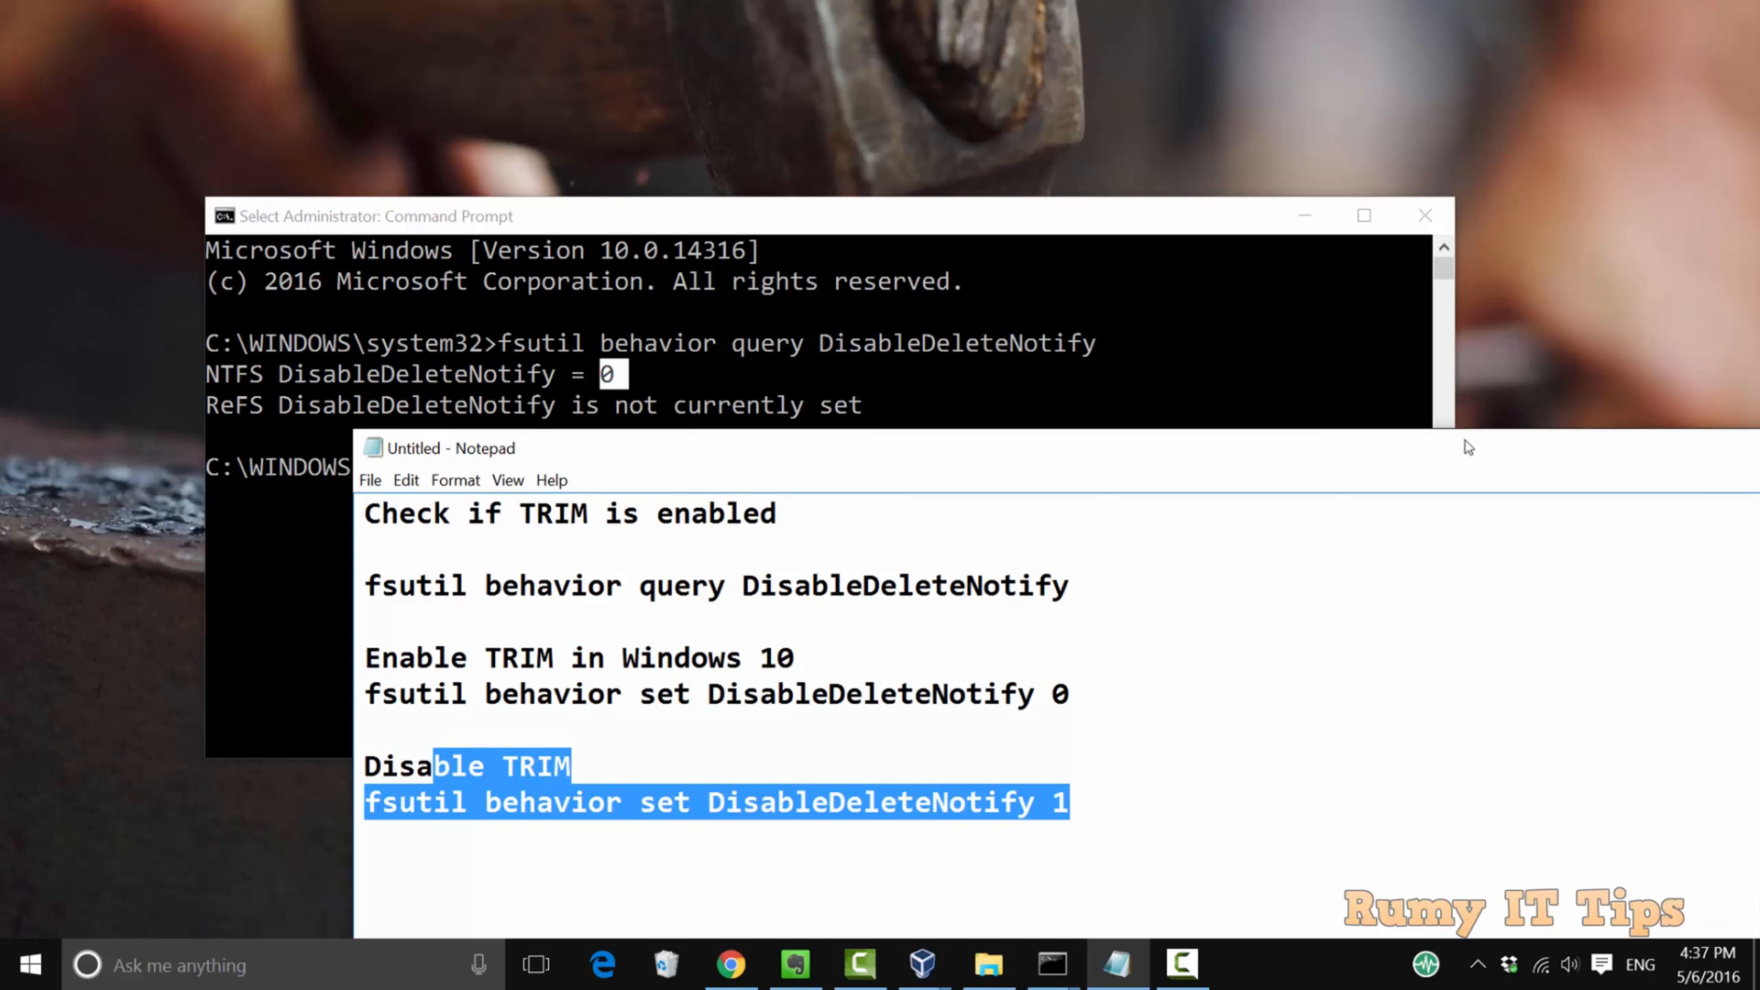
drag(786, 447, 528, 436)
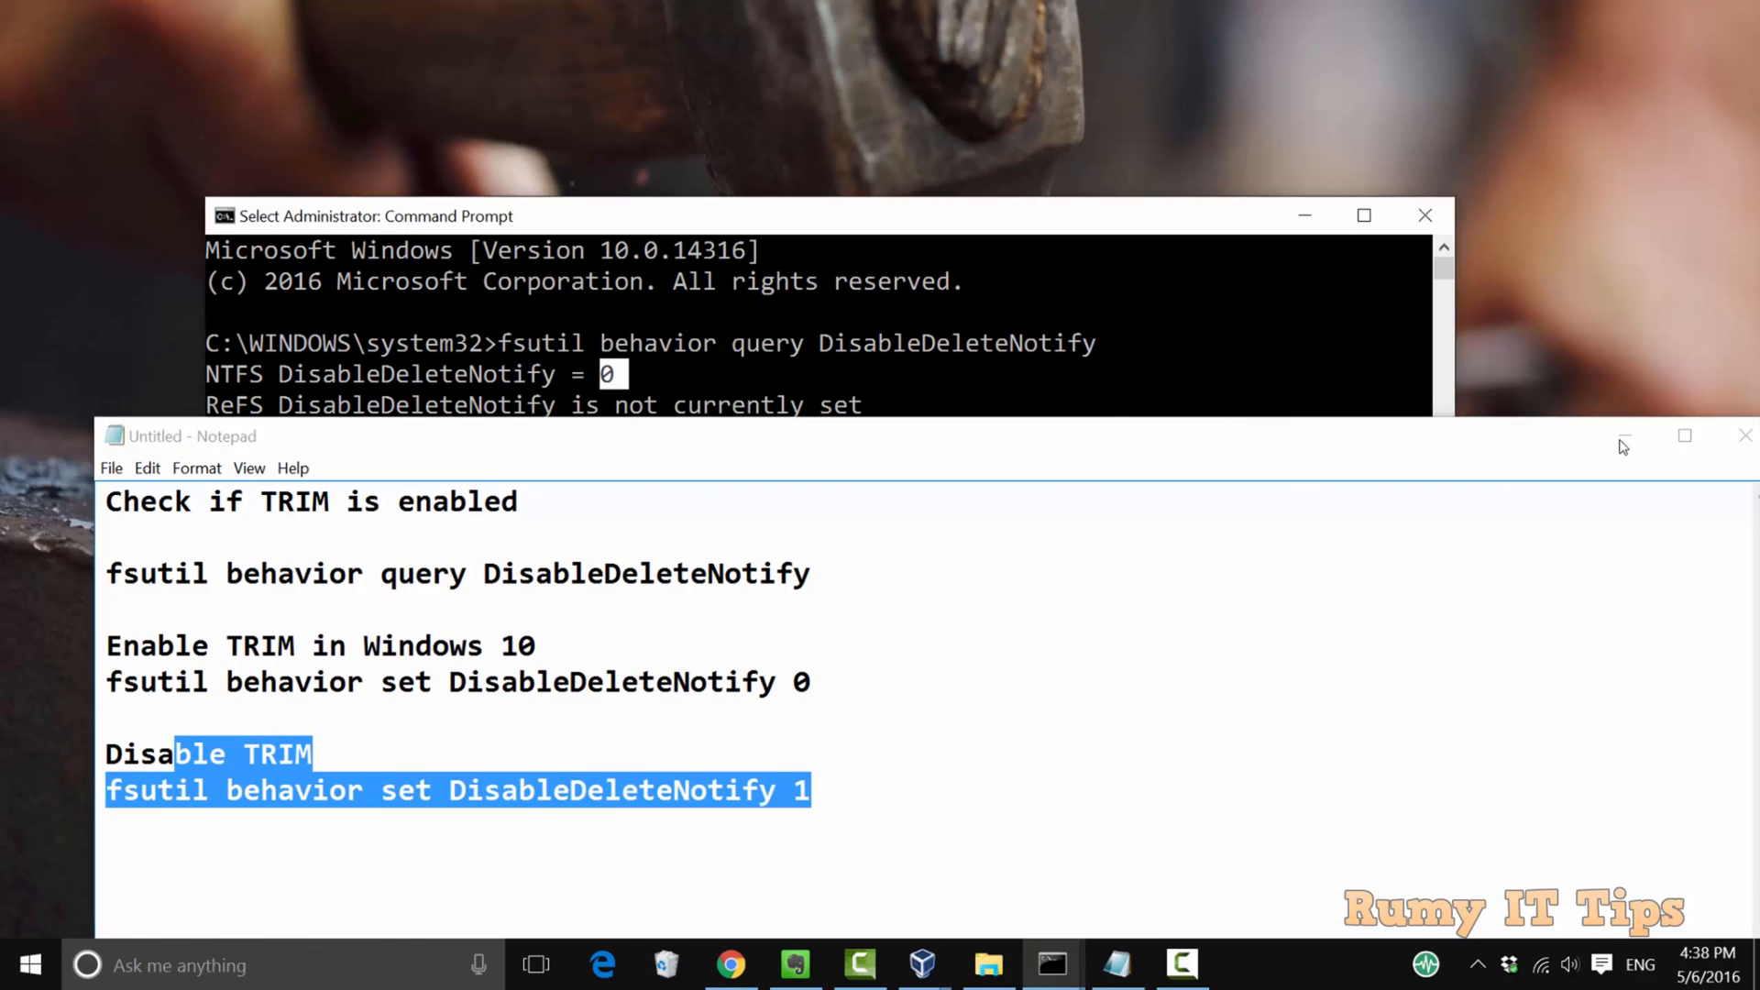